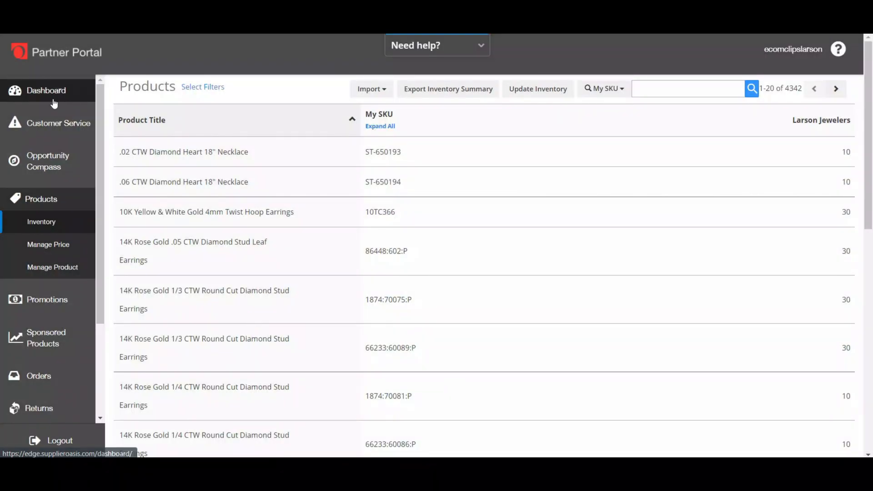
{"action": "mouse_move", "coordinate": [42, 221]}
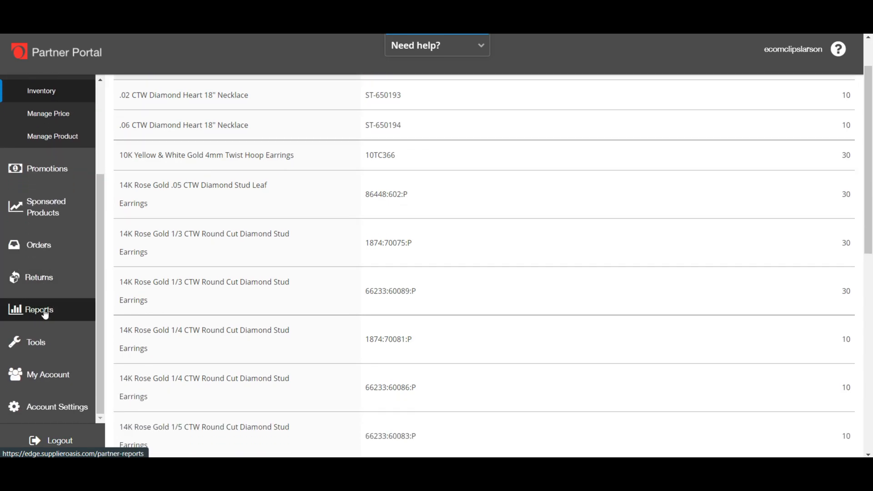
Open the Reports page from the sidebar and scroll through the available reports.
{"action": "left_click", "coordinate": [39, 310]}
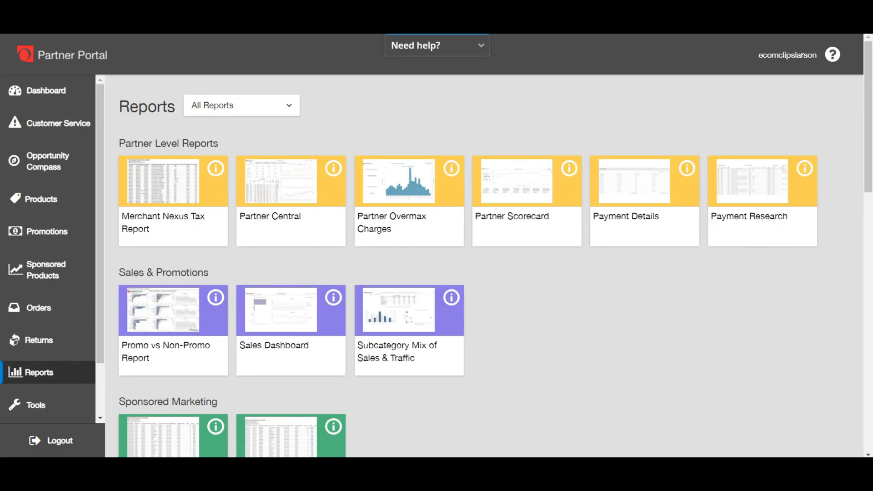
{"action": "mouse_move", "coordinate": [510, 248]}
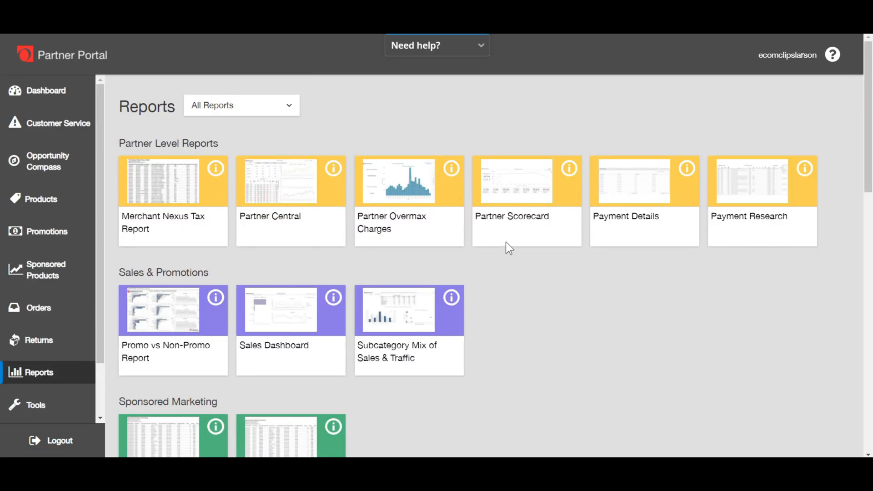
{"action": "scroll", "scroll_direction": "down", "scroll_amount": 3}
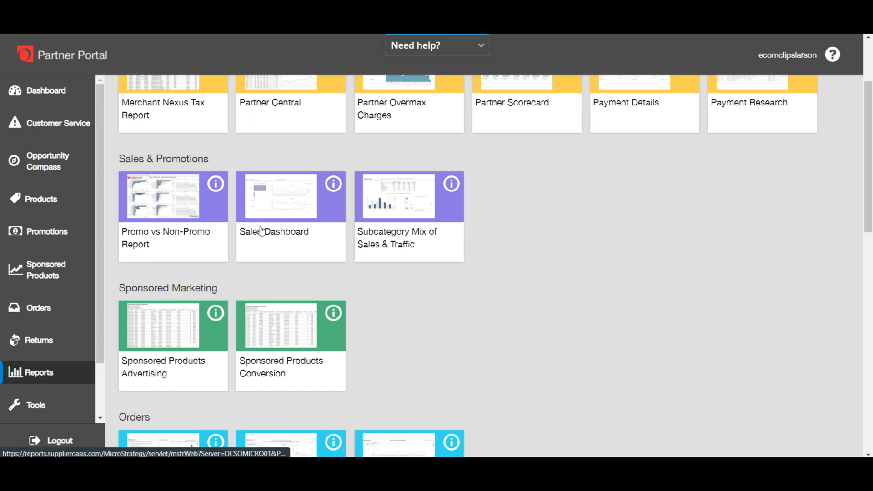
{"action": "scroll", "scroll_direction": "down", "scroll_amount": 3}
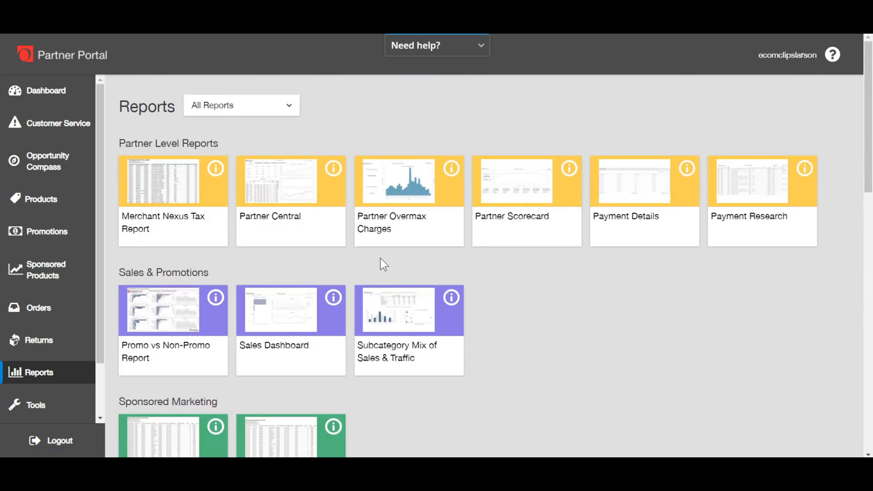
{"action": "mouse_move", "coordinate": [279, 324]}
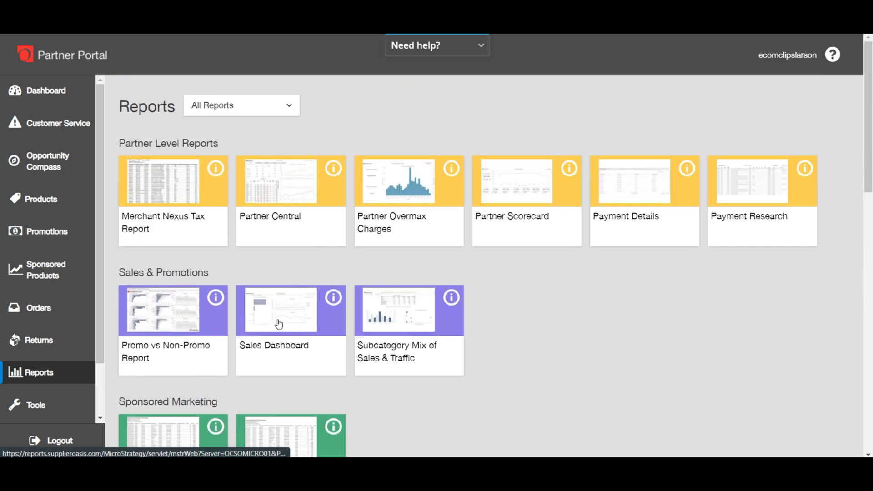
Run the Sales Dashboard for 11/1/2021 through 2/28/2022.
{"action": "left_click", "coordinate": [274, 309]}
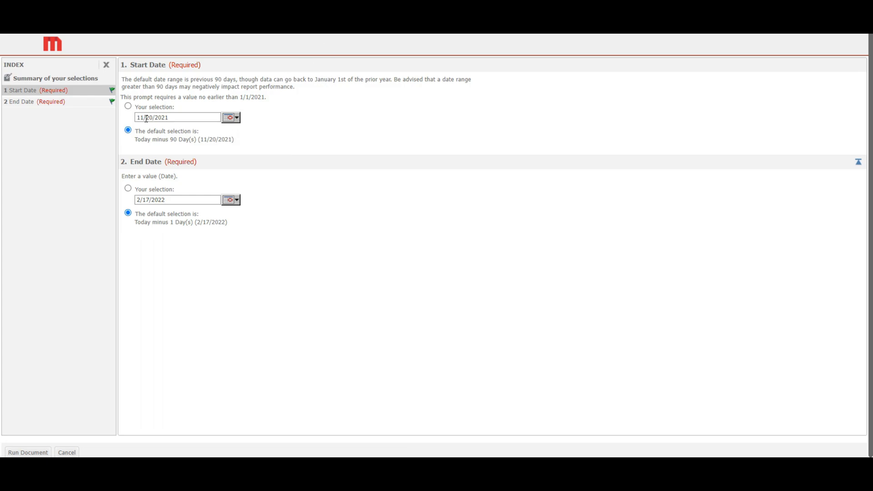
{"action": "mouse_move", "coordinate": [265, 109]}
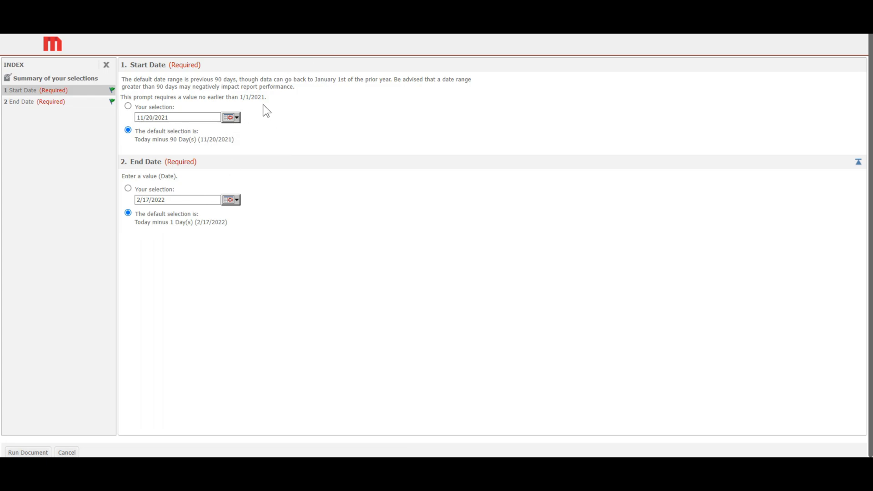
{"action": "left_click", "coordinate": [237, 117]}
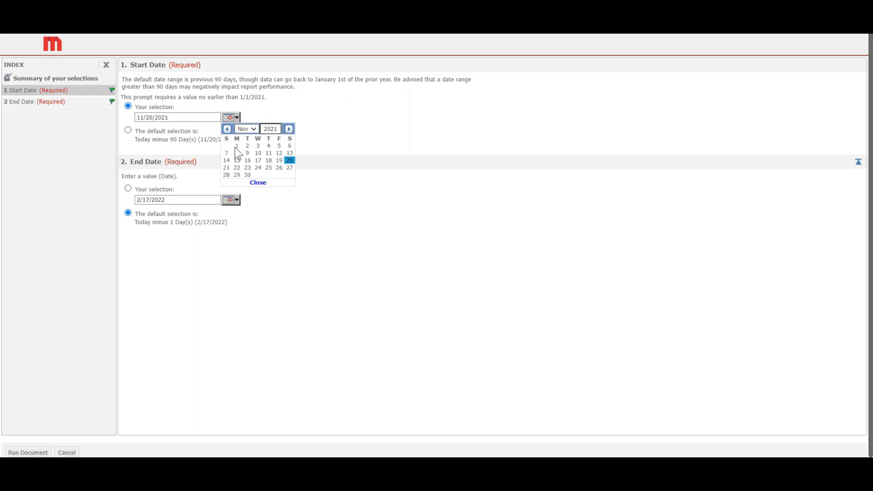
{"action": "left_click", "coordinate": [236, 145]}
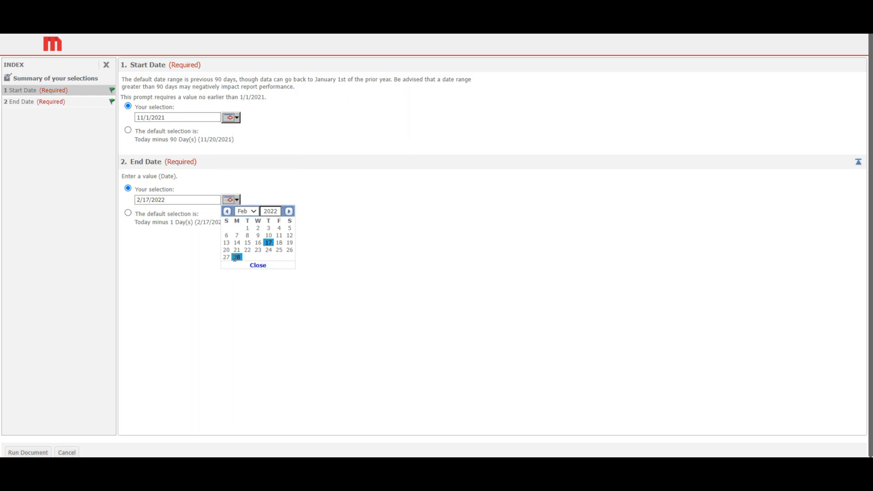
{"action": "left_click", "coordinate": [237, 258]}
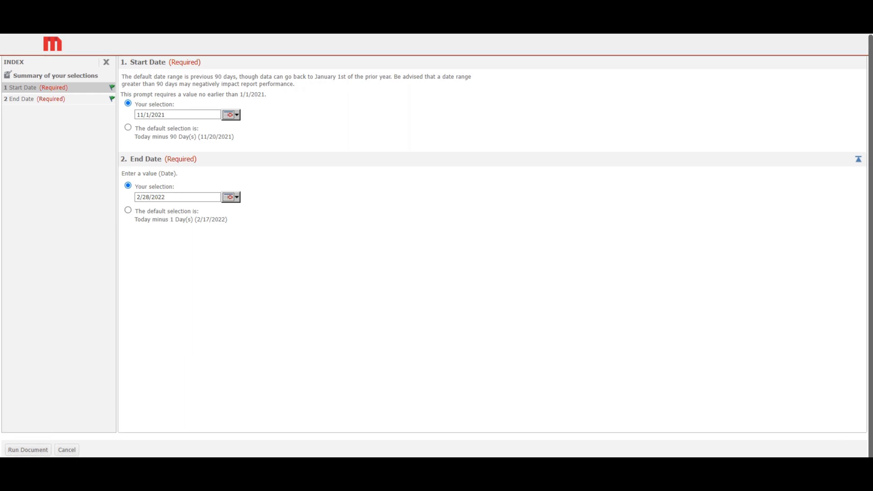
{"action": "left_click", "coordinate": [27, 449]}
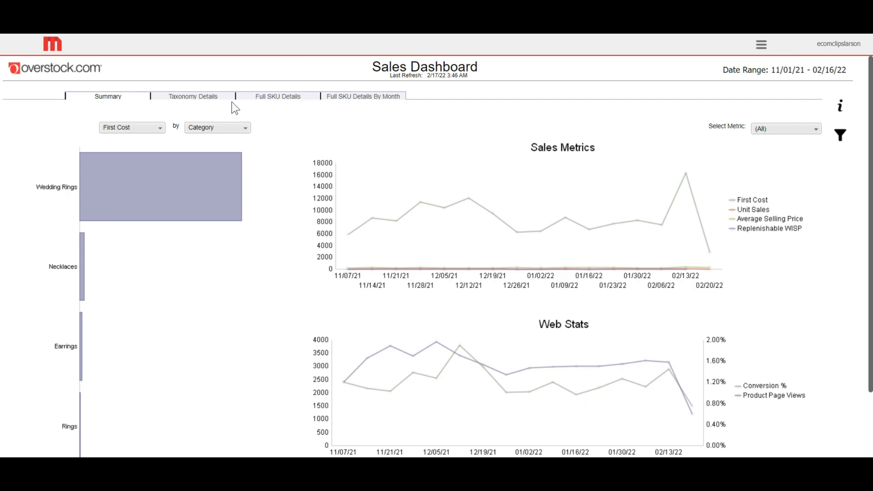
Export the Full SKU Details table to Excel.
{"action": "left_click", "coordinate": [277, 97]}
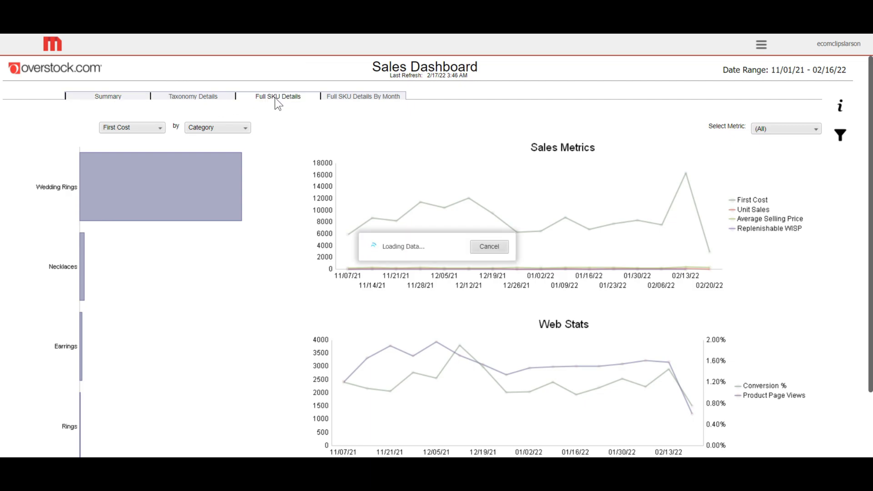
{"action": "left_click", "coordinate": [278, 96]}
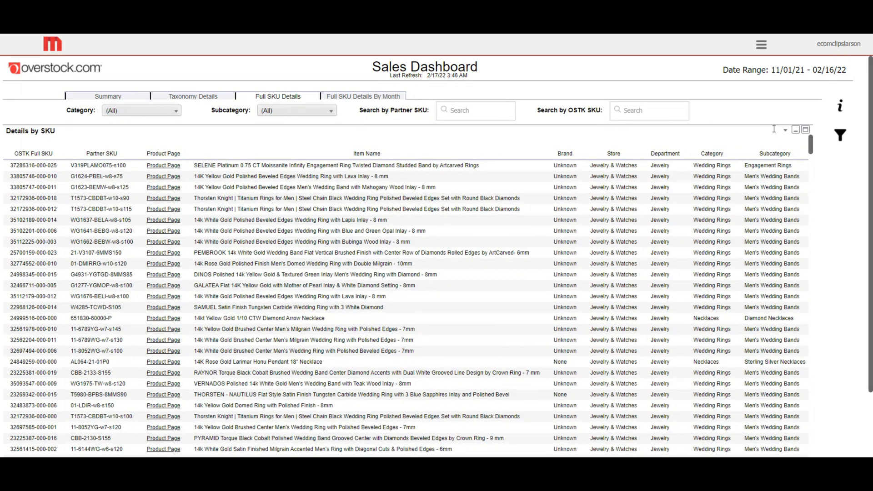
{"action": "left_click", "coordinate": [785, 130]}
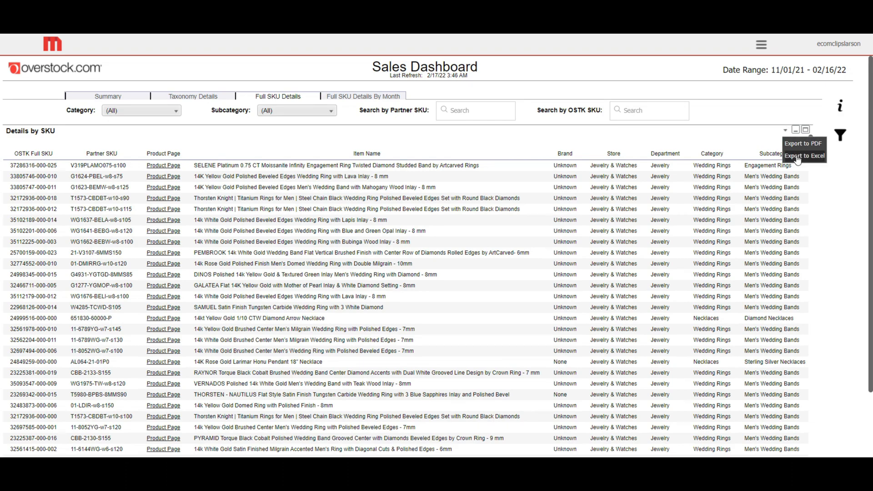
{"action": "left_click", "coordinate": [803, 156]}
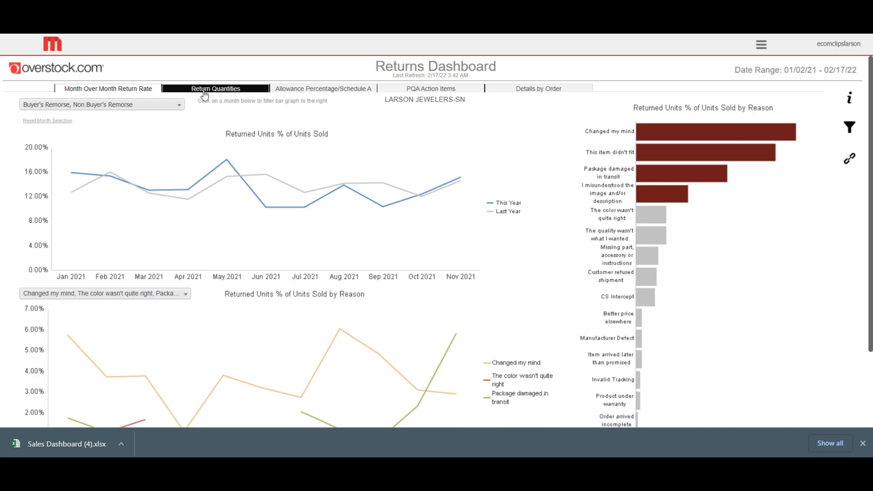
Check the Return Quantities filters and export the Returns Detail table to Excel.
{"action": "left_click", "coordinate": [216, 89]}
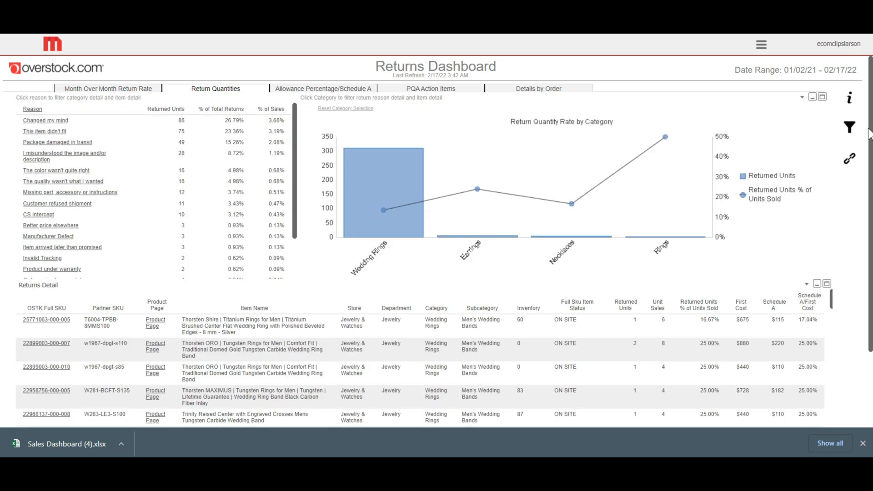
{"action": "scroll", "scroll_direction": "down", "scroll_amount": 3}
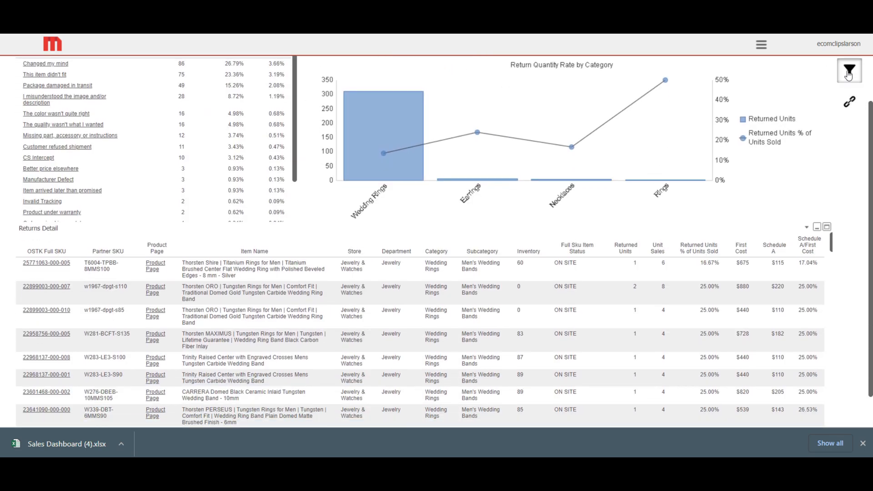
{"action": "left_click", "coordinate": [849, 71]}
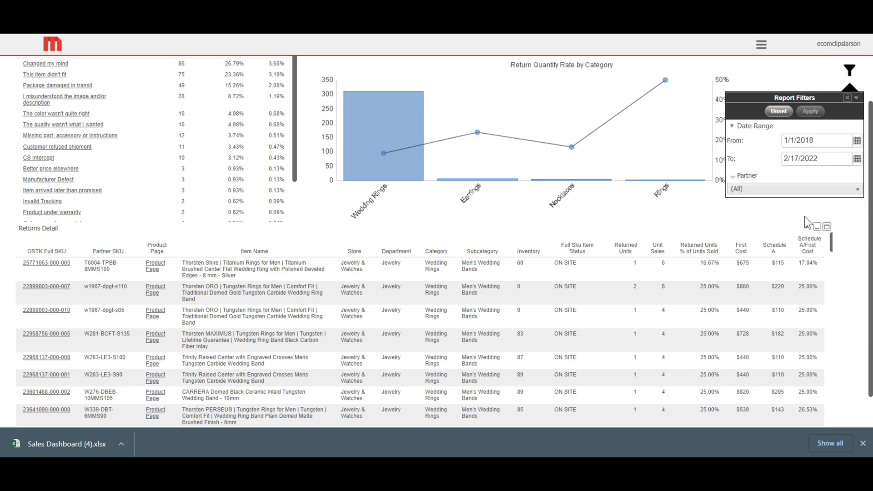
{"action": "mouse_move", "coordinate": [809, 227]}
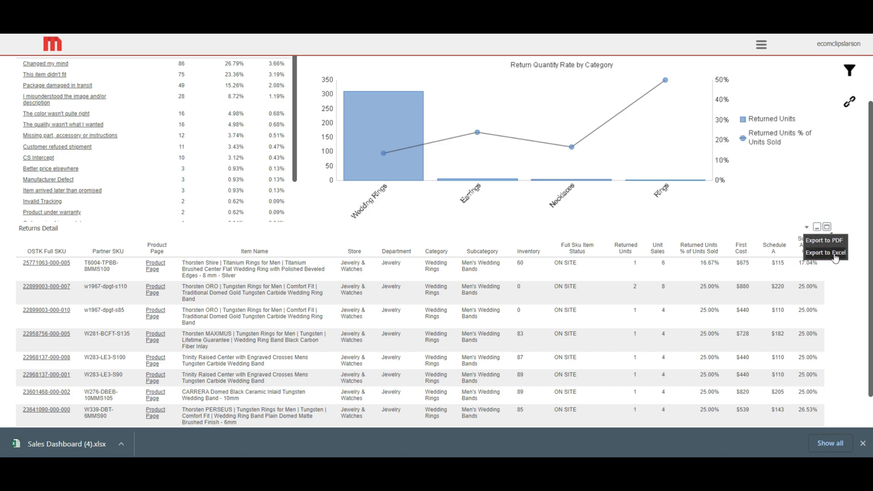
{"action": "left_click", "coordinate": [830, 253]}
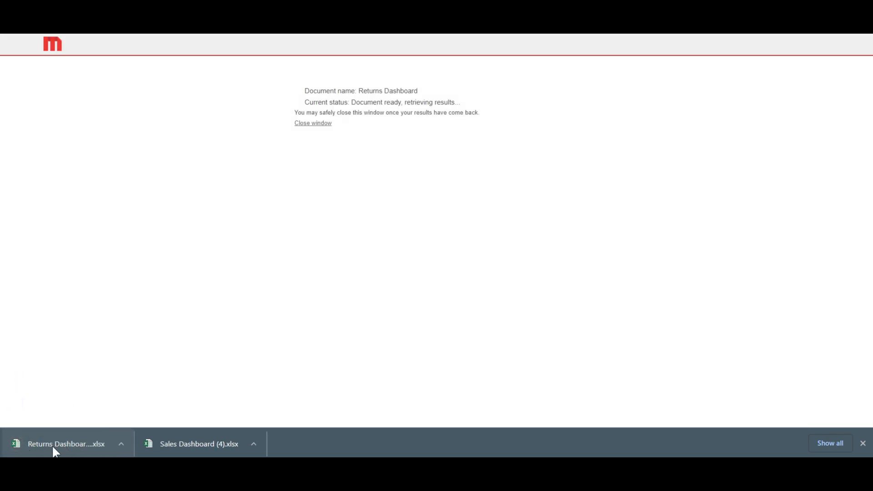